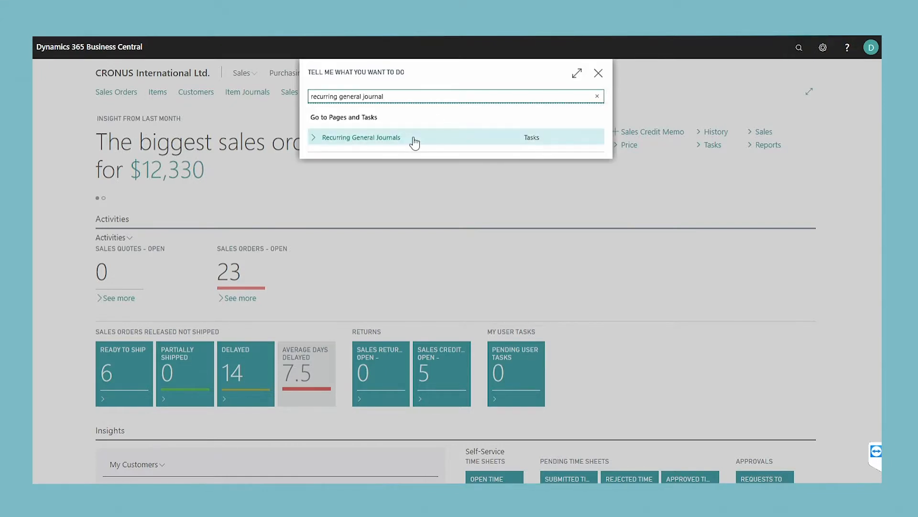
- Open the Recurring General Journals page on the DEFAULT batch from search results
{"action": "left_click", "coordinate": [362, 137]}
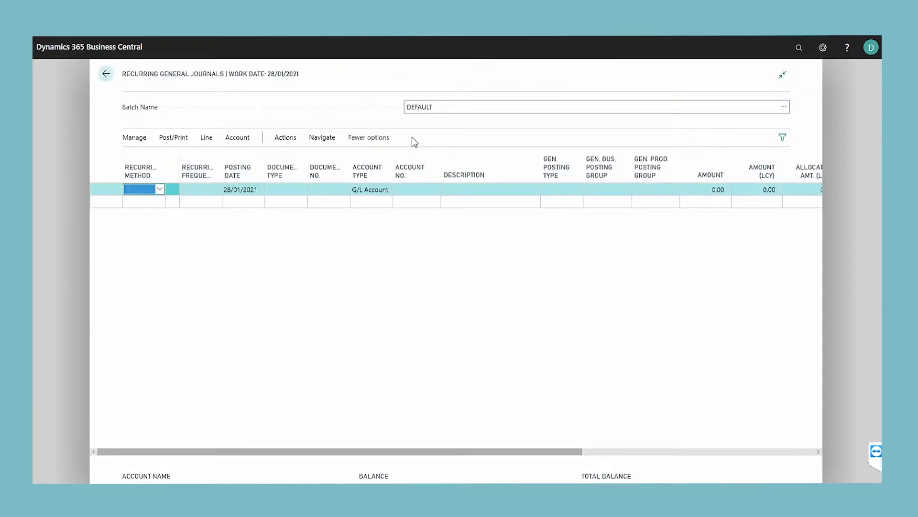
{"action": "mouse_move", "coordinate": [153, 94]}
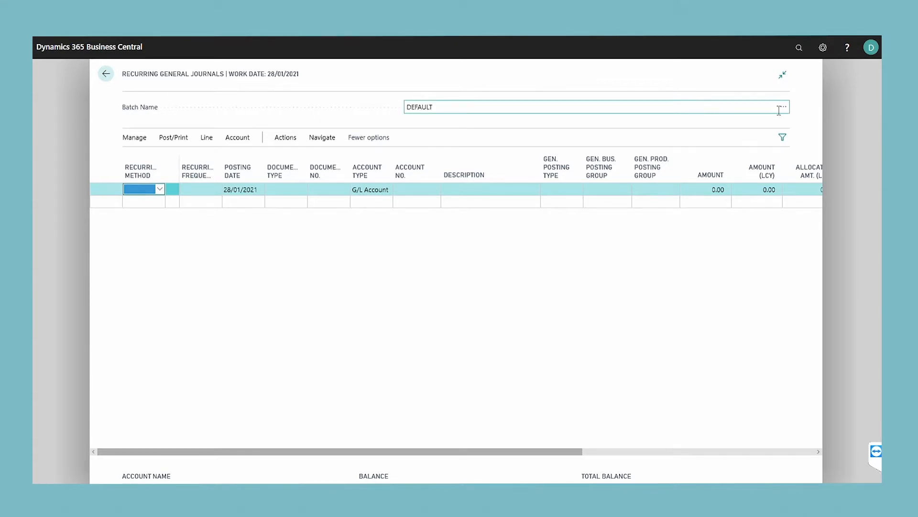
{"action": "mouse_move", "coordinate": [783, 108]}
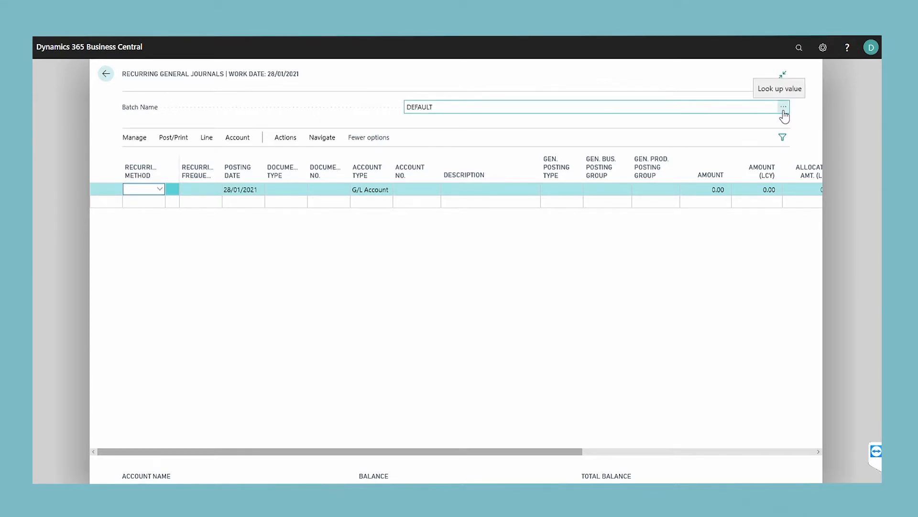
- Add a journal batch named CLEANING with description 'Cleaning Expenses Journal'
{"action": "left_click", "coordinate": [784, 106]}
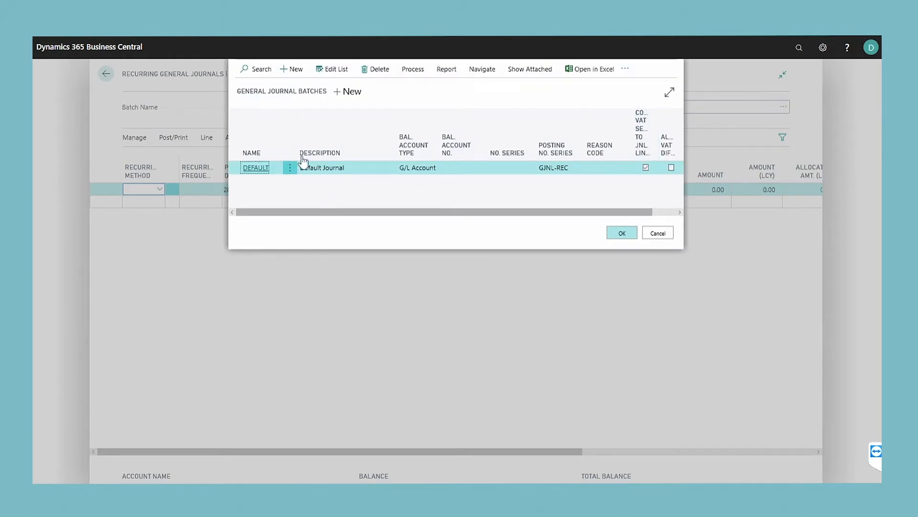
{"action": "left_click", "coordinate": [321, 167]}
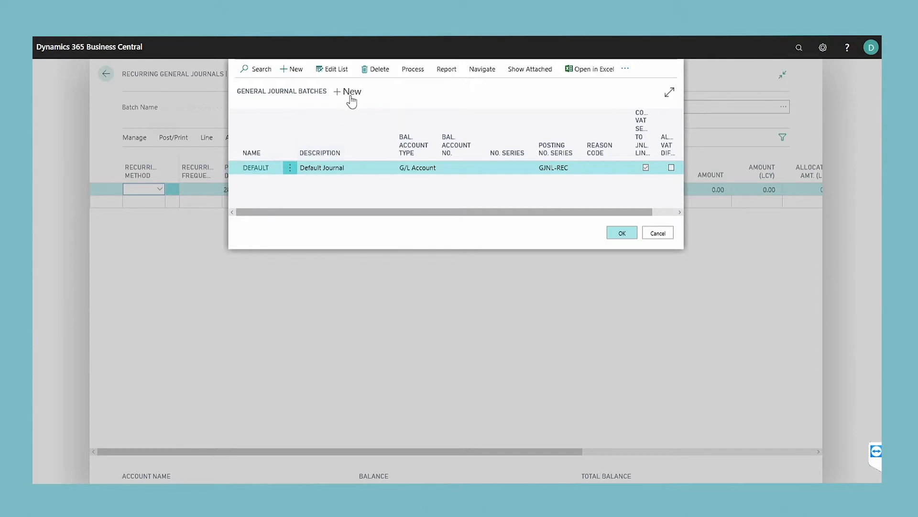
{"action": "left_click", "coordinate": [346, 91]}
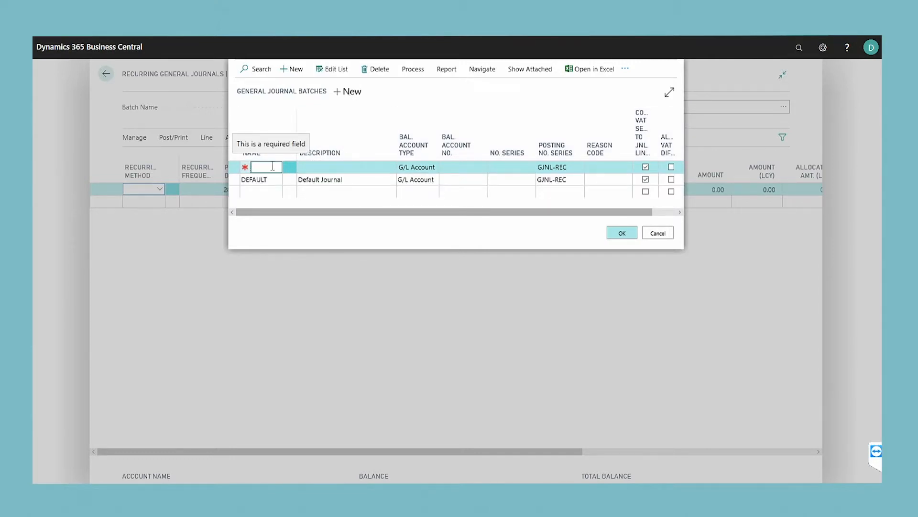
{"action": "type", "text": "CLEANING"}
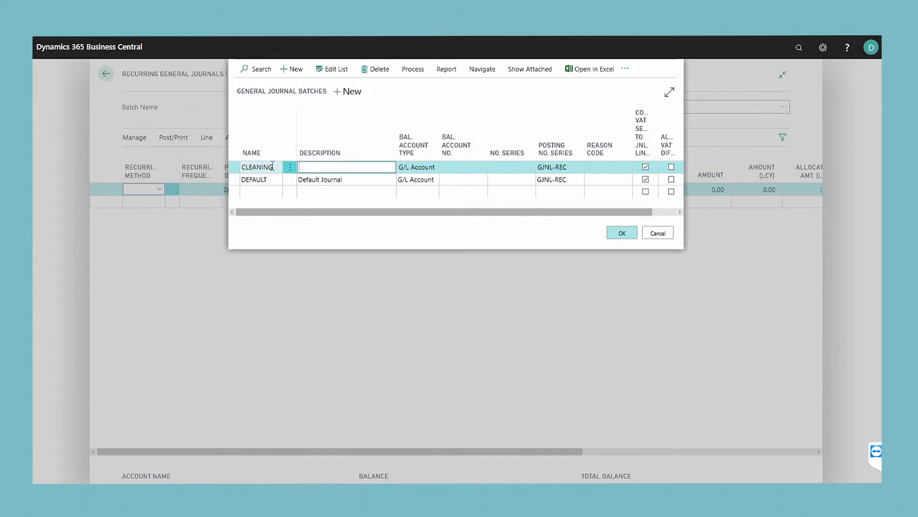
{"action": "type", "text": "Cleaning Expenses Journal"}
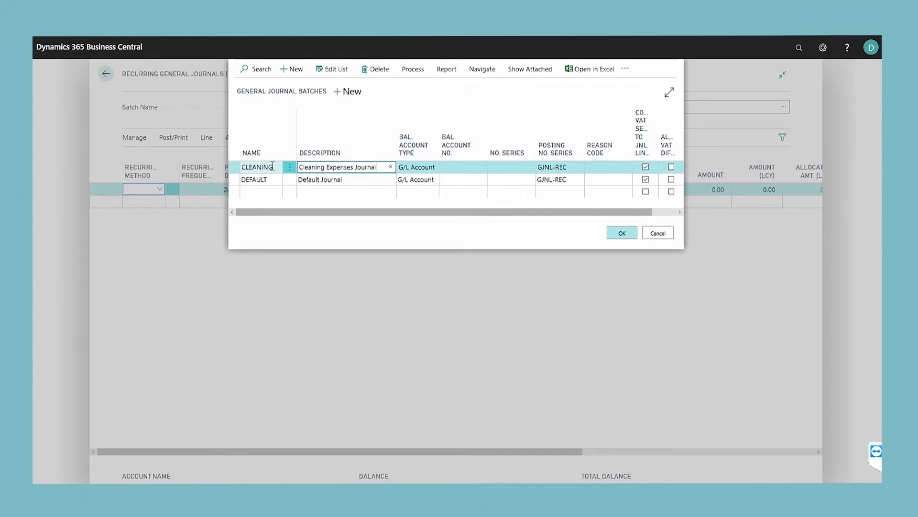
{"action": "left_click", "coordinate": [417, 166]}
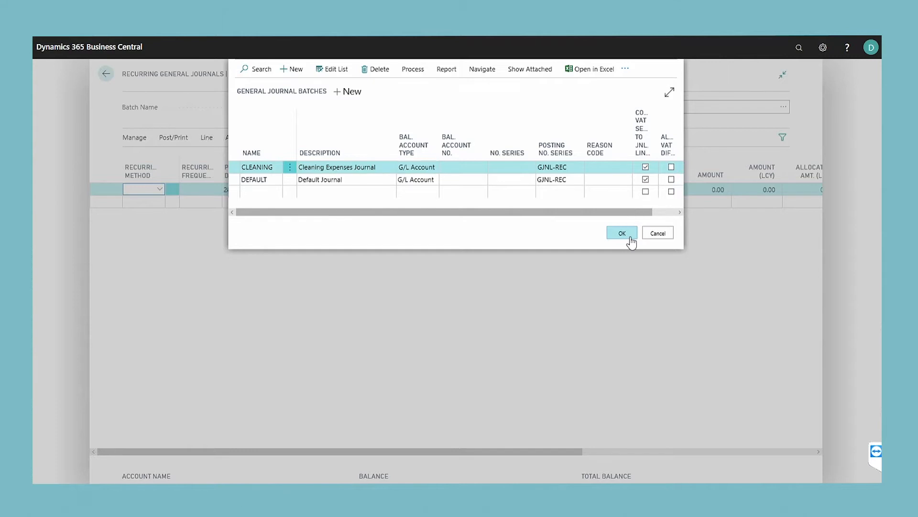
- Select the CLEANING batch and enter a Fixed, 1M Payment line of 1,000.00
{"action": "left_click", "coordinate": [621, 232]}
{"action": "type", "text": "1000"}
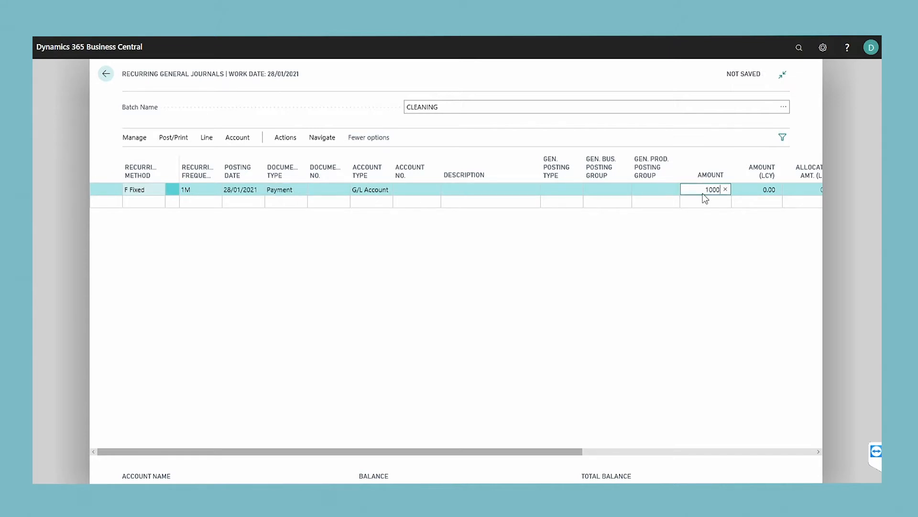
{"action": "key", "text": "Tab"}
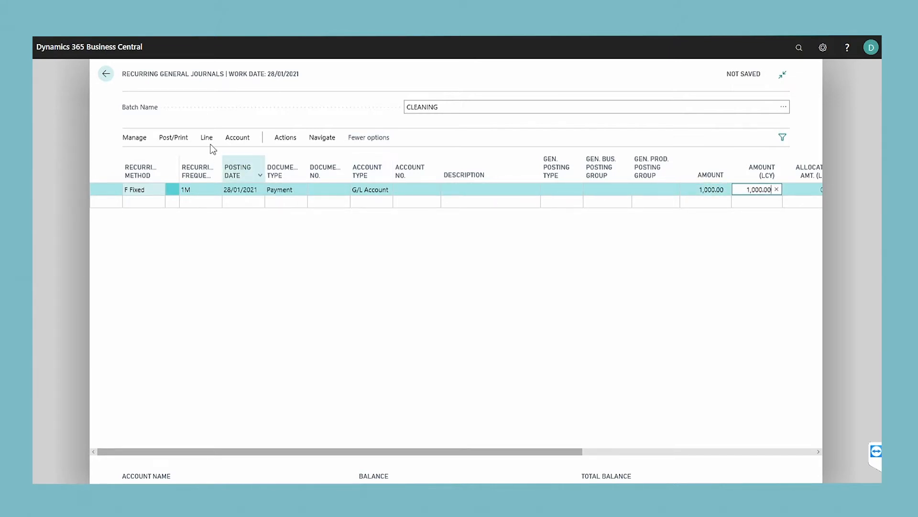
{"action": "left_click", "coordinate": [206, 137]}
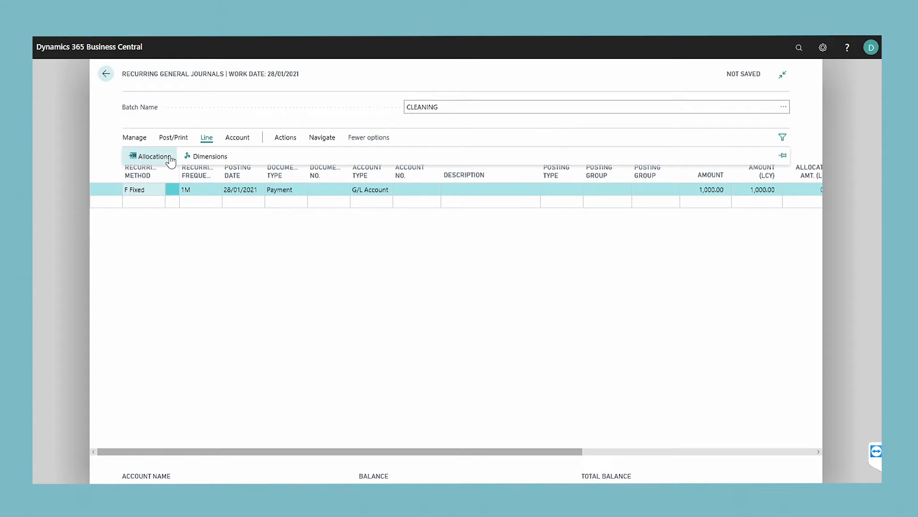
- Add an allocation line at 50%, giving -500.00
{"action": "left_click", "coordinate": [206, 137]}
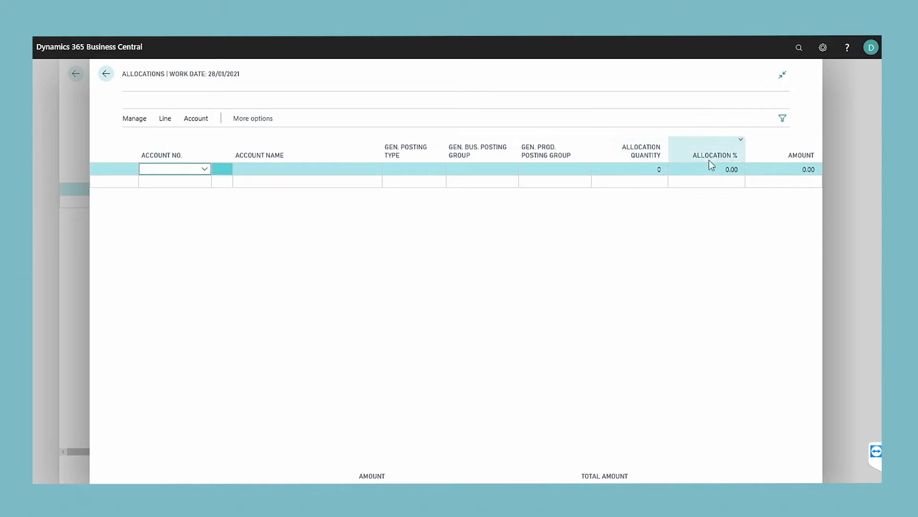
{"action": "mouse_move", "coordinate": [793, 149]}
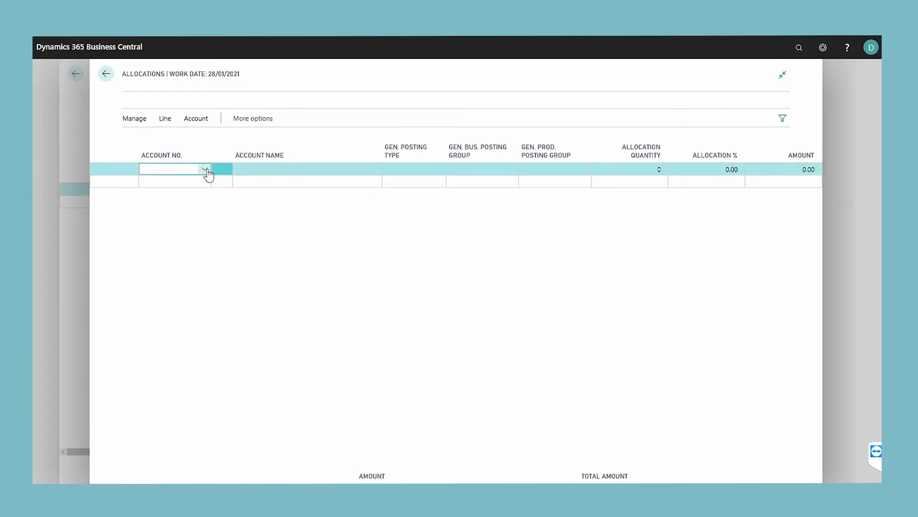
{"action": "left_click", "coordinate": [205, 169]}
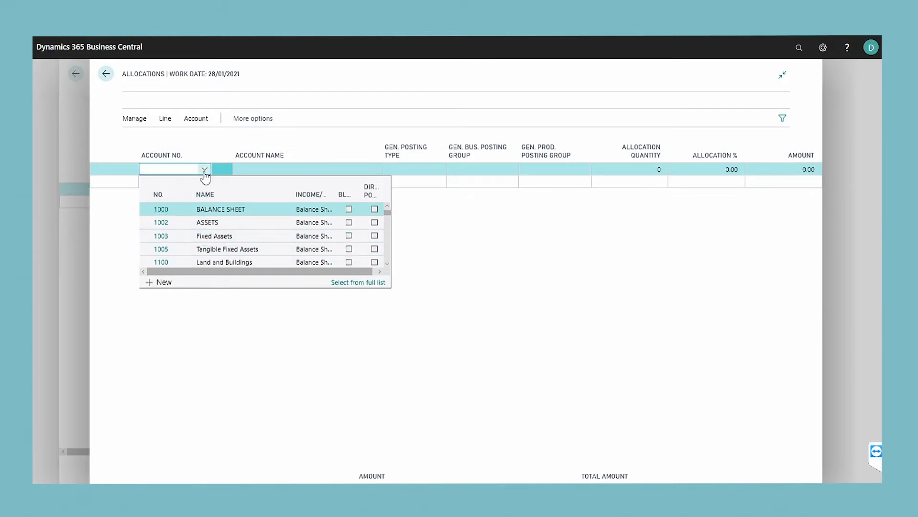
{"action": "mouse_move", "coordinate": [498, 163]}
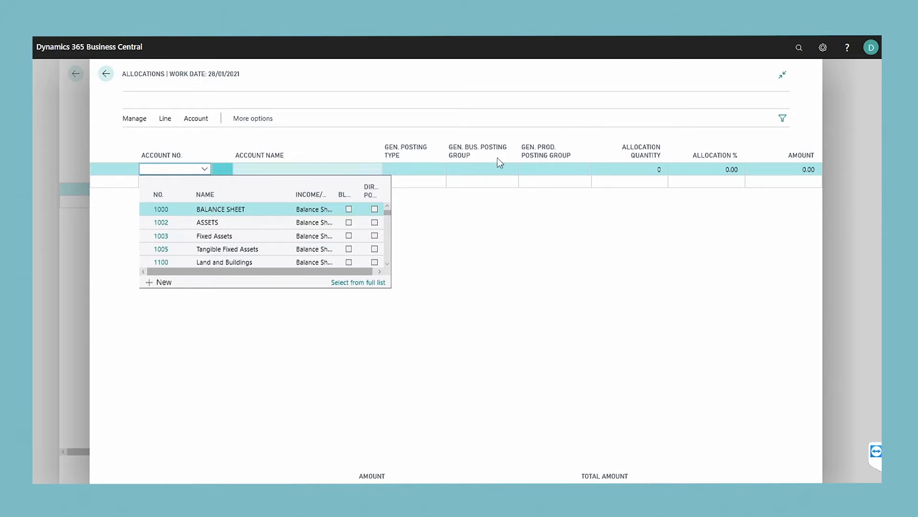
{"action": "left_click", "coordinate": [706, 169]}
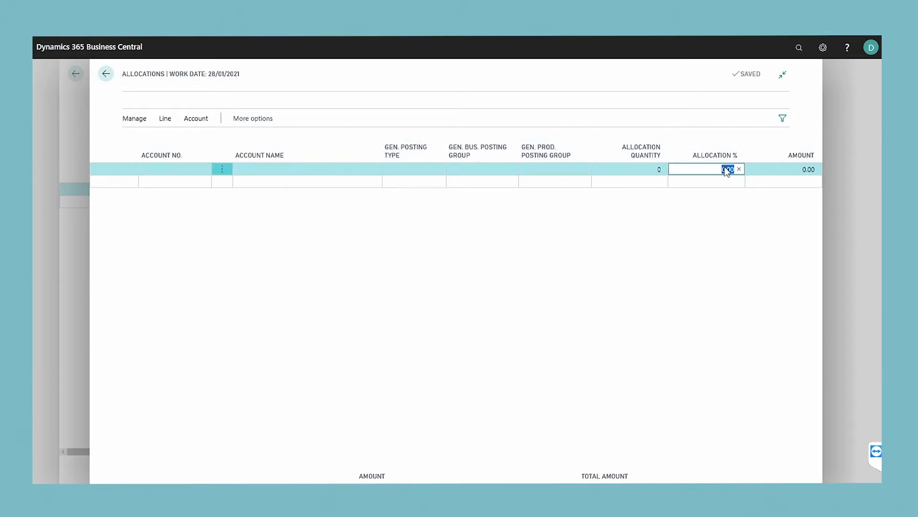
{"action": "type", "text": "50"}
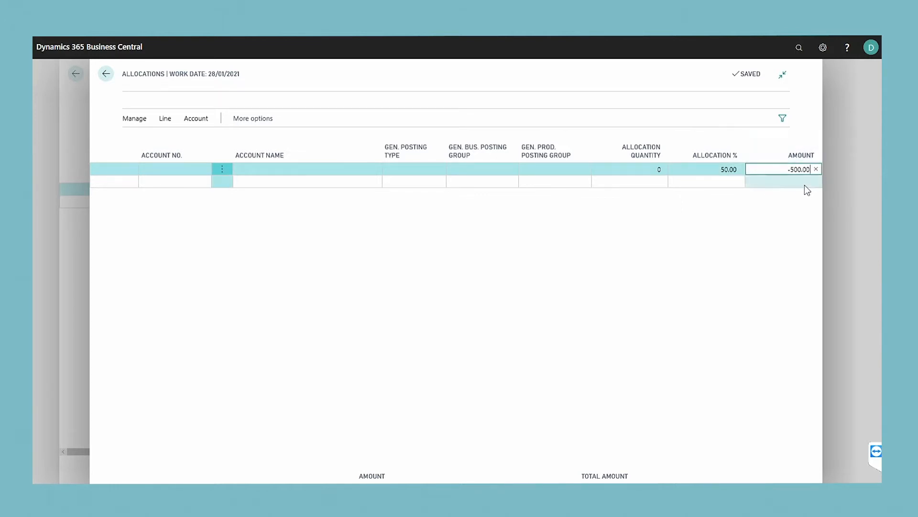
{"action": "mouse_move", "coordinate": [106, 74]}
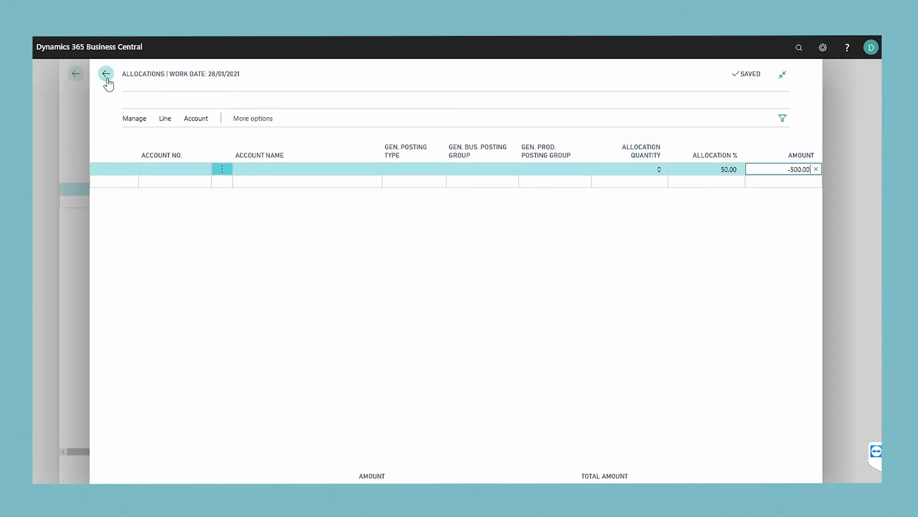
- Post the CLEANING recurring journal, confirm the batch, and dismiss the resulting message
{"action": "left_click", "coordinate": [106, 73]}
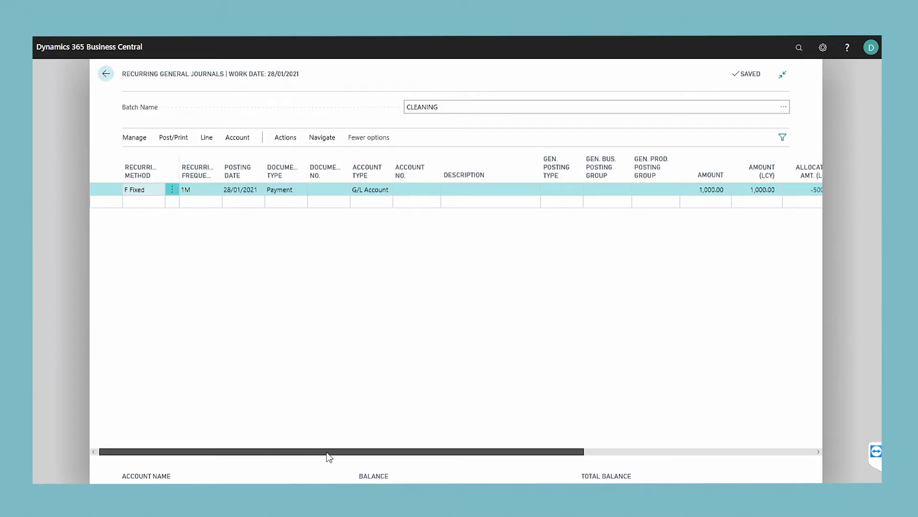
{"action": "scroll", "scroll_direction": "right", "scroll_amount": 3}
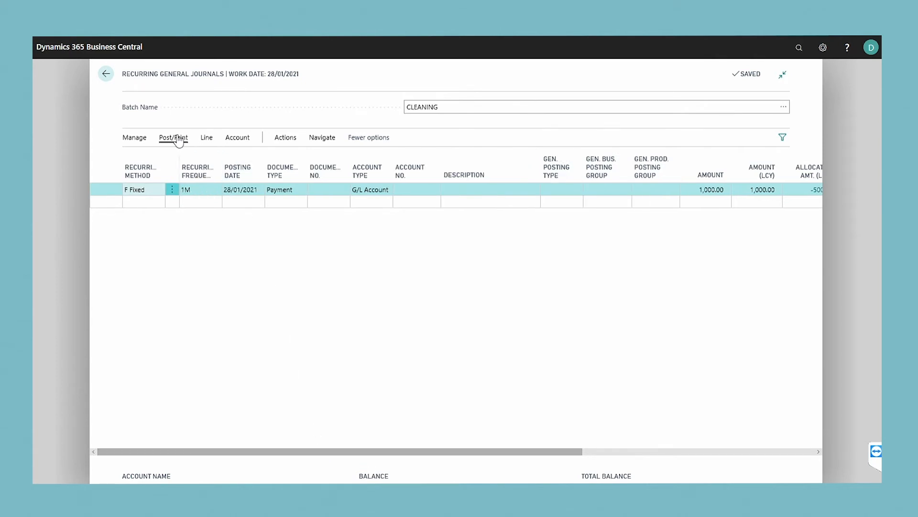
{"action": "left_click", "coordinate": [173, 137]}
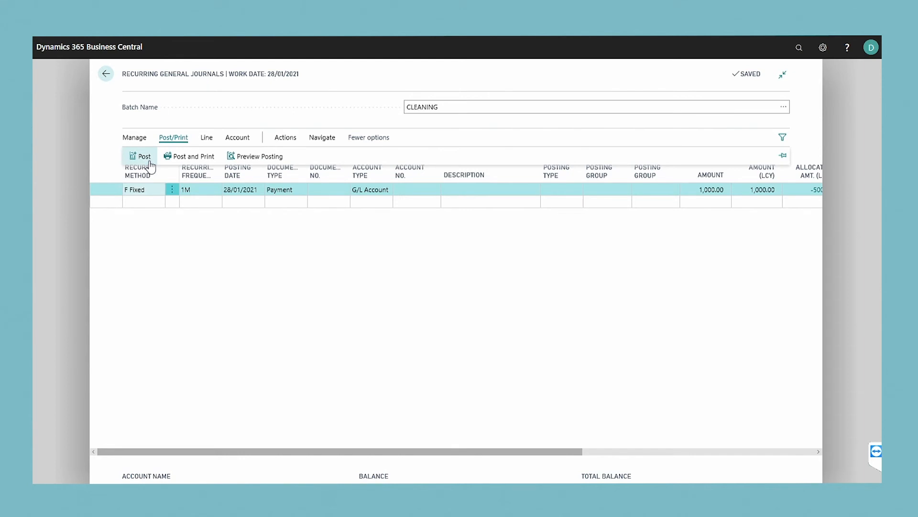
{"action": "left_click", "coordinate": [140, 156]}
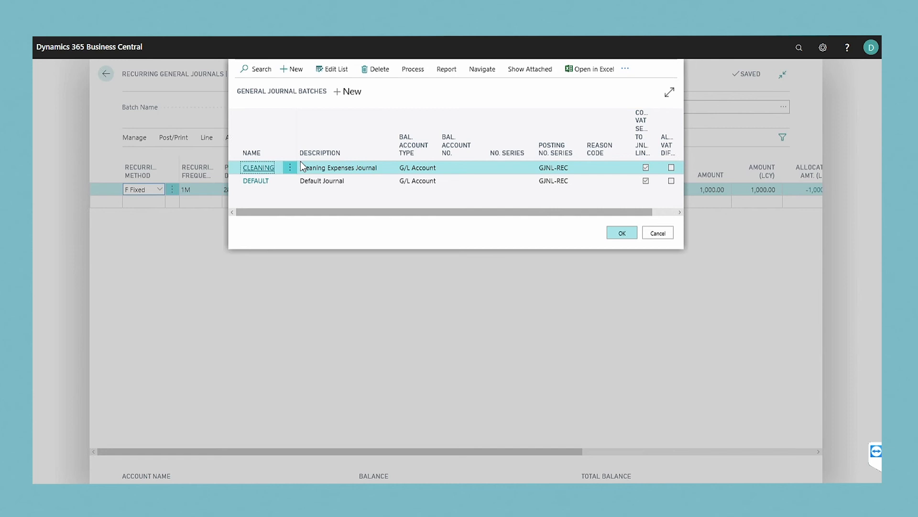
{"action": "left_click", "coordinate": [621, 232]}
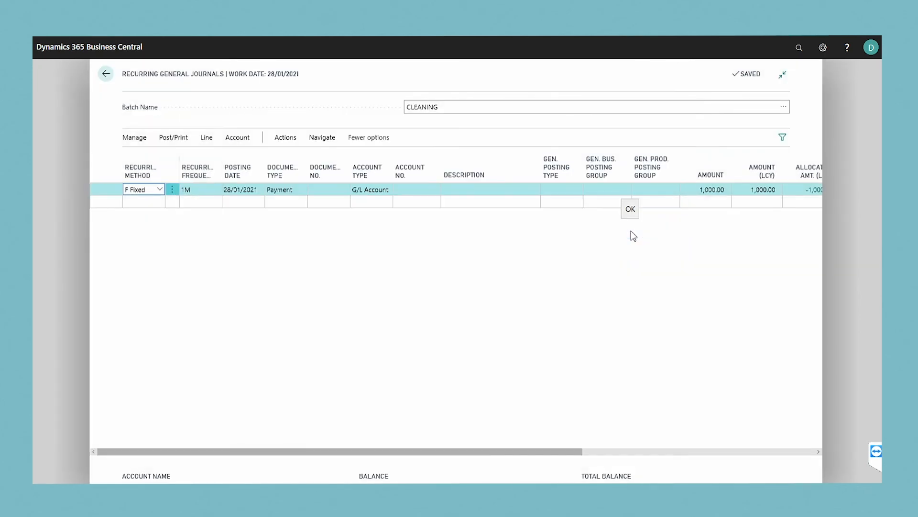
{"action": "left_click", "coordinate": [206, 137]}
{"action": "type", "text": "50"}
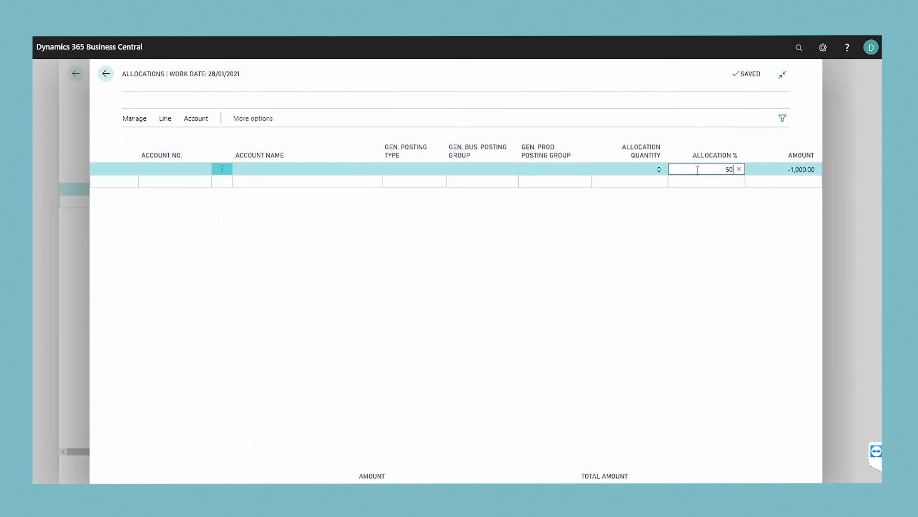
- Confirm the 50% allocation at -500 and return to the CLEANING journal
{"action": "key", "text": "Tab"}
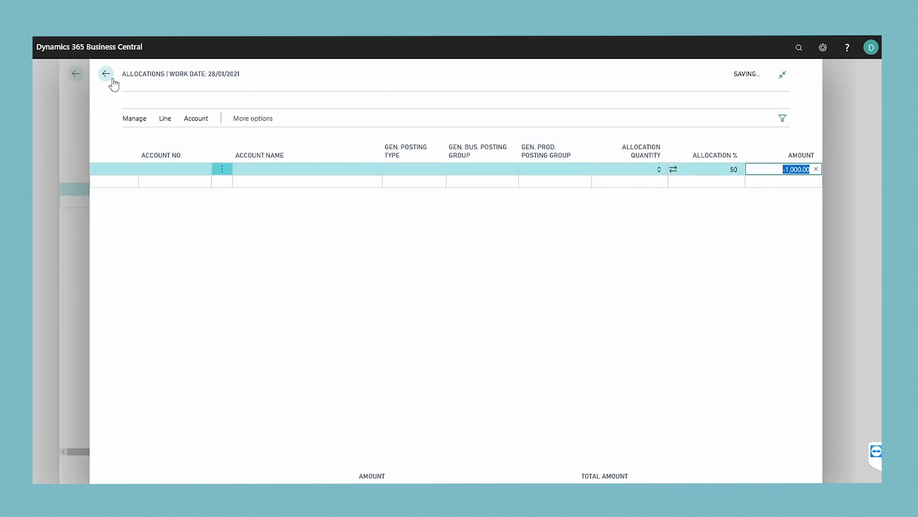
{"action": "left_click", "coordinate": [106, 73]}
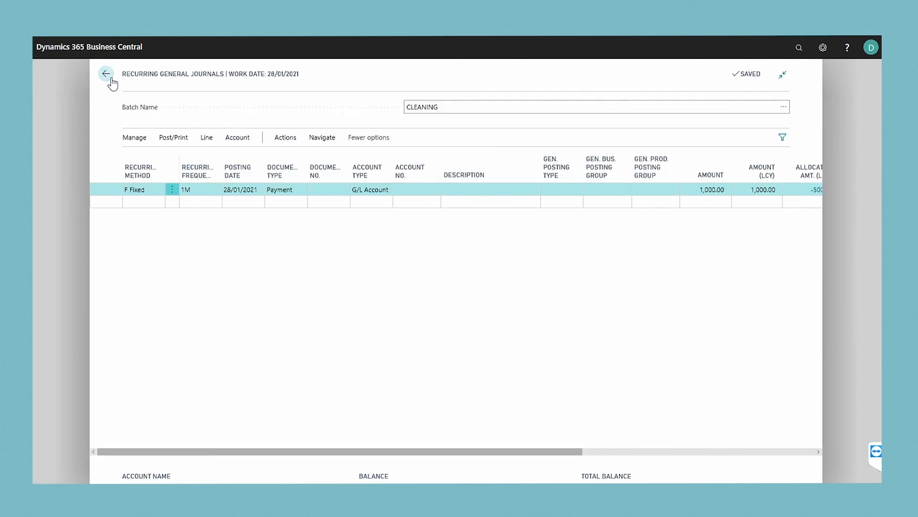